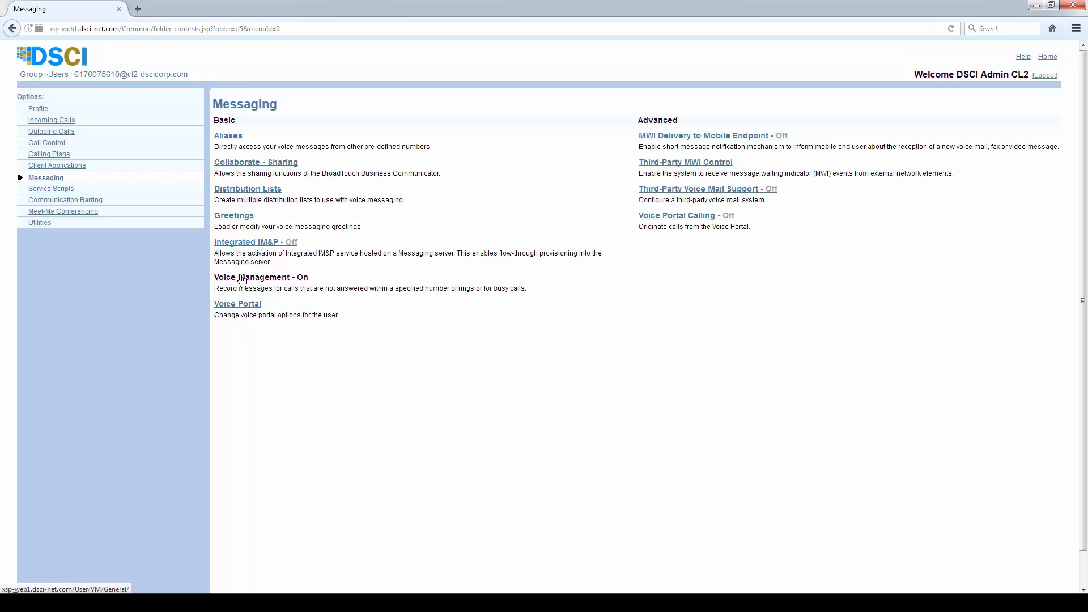
- Open the Voice Management - On settings from the Messaging page
left_click(261, 277)
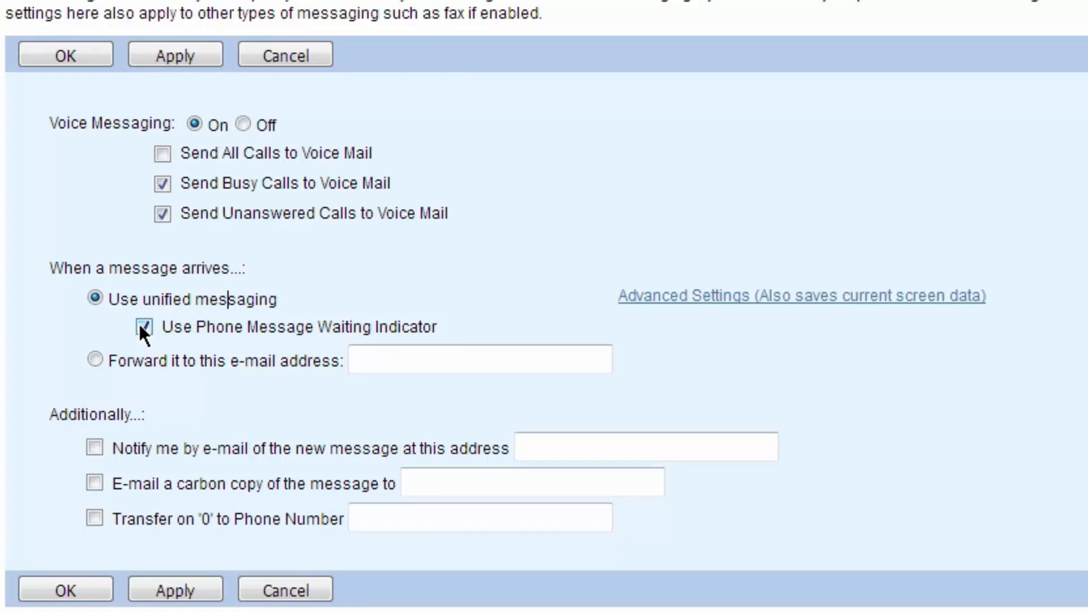
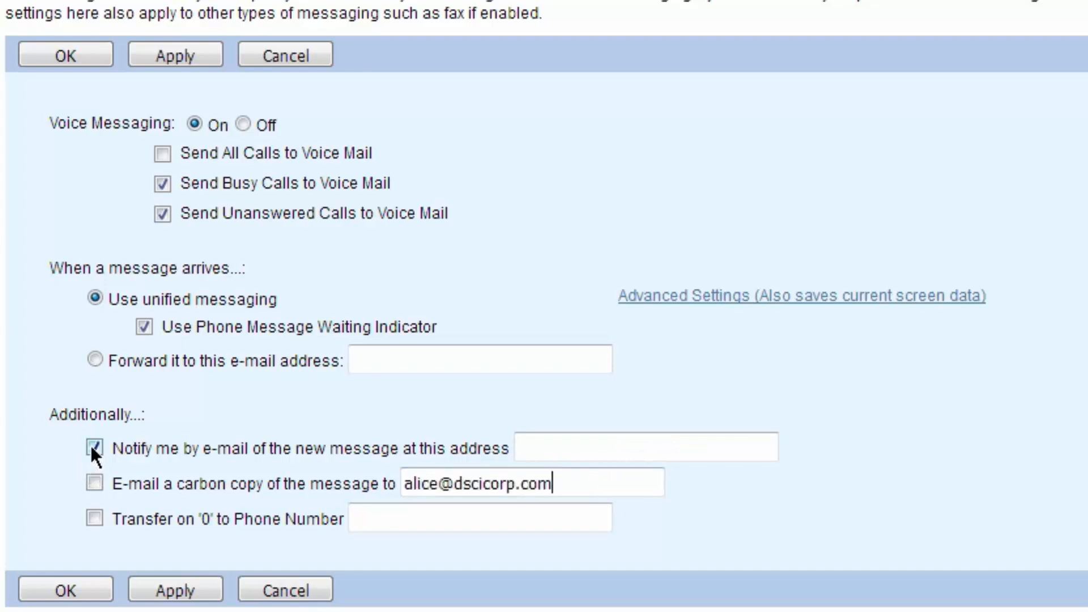
left_click(95, 482)
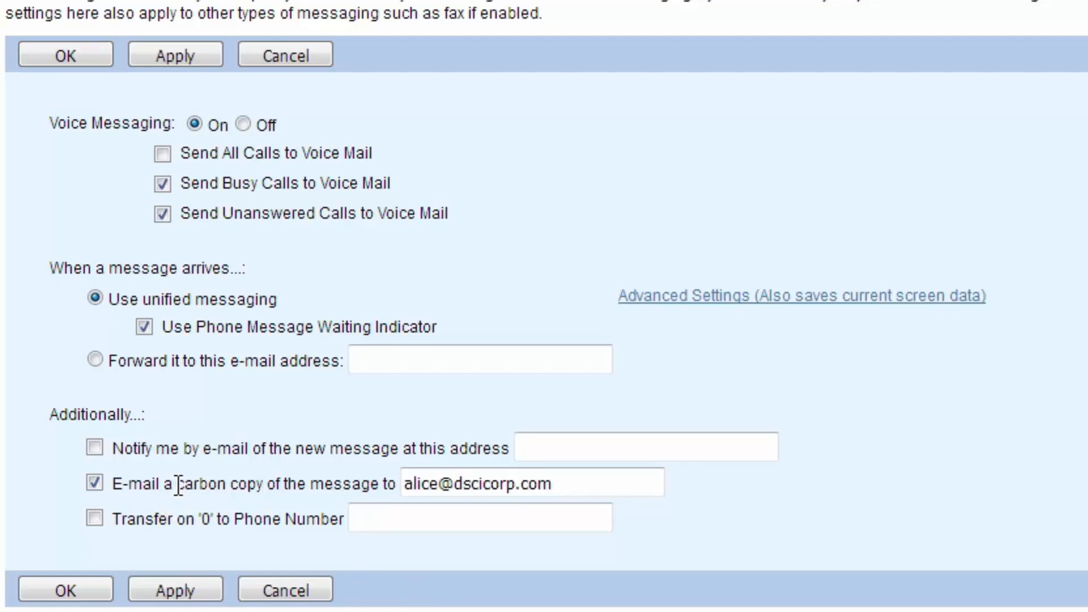
left_click(95, 359)
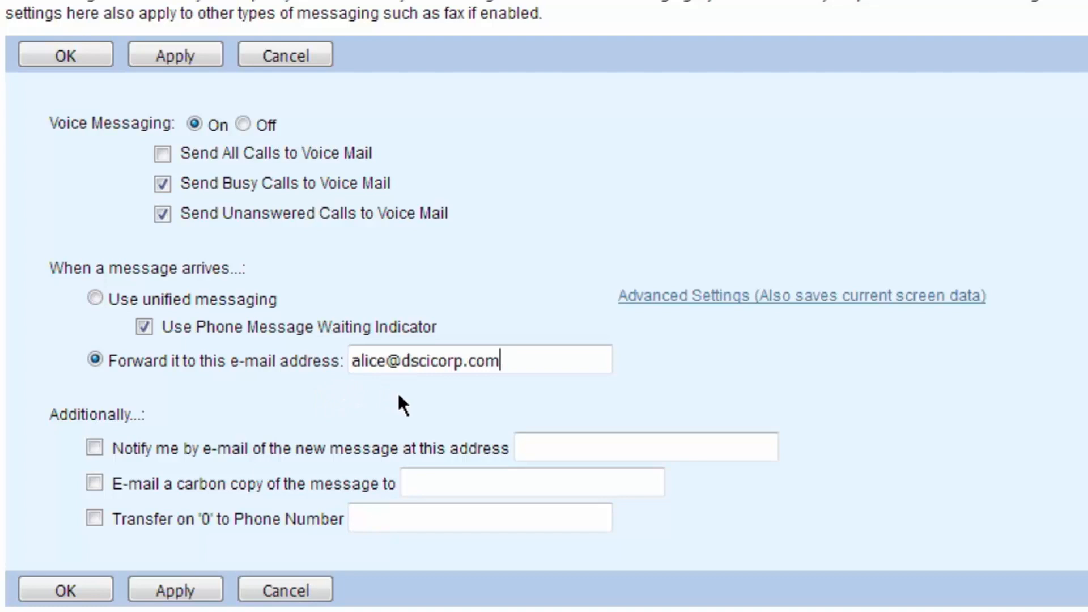
left_click(461, 359)
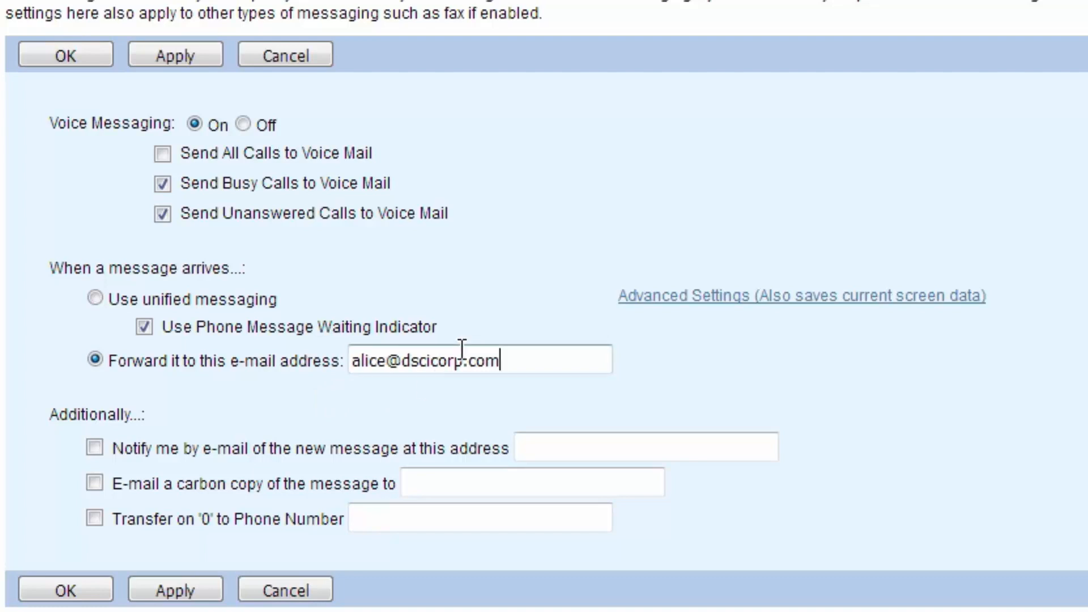
left_click(95, 299)
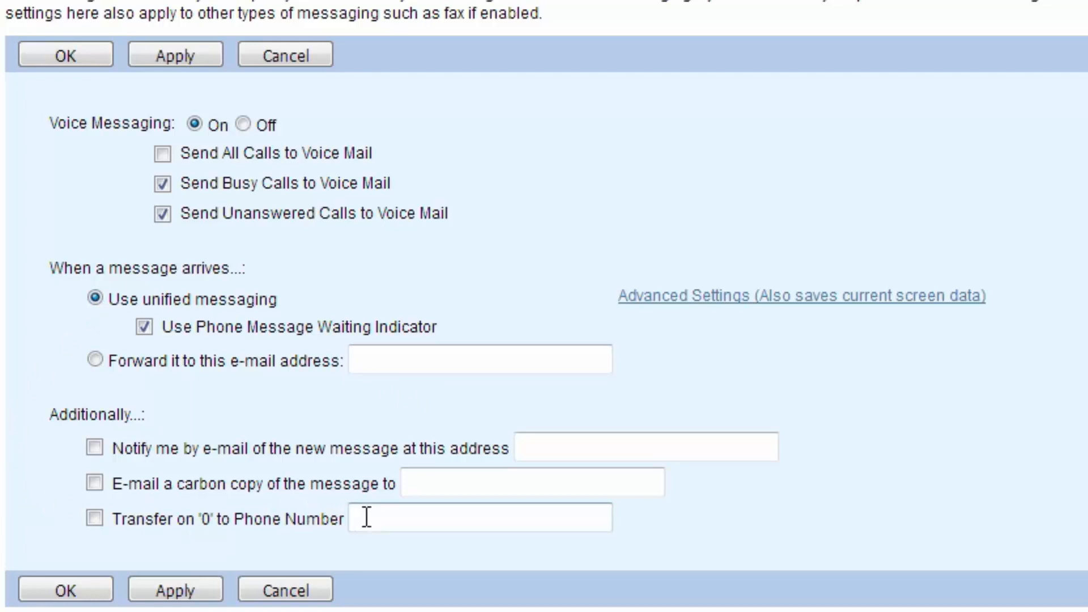
type("6175551212")
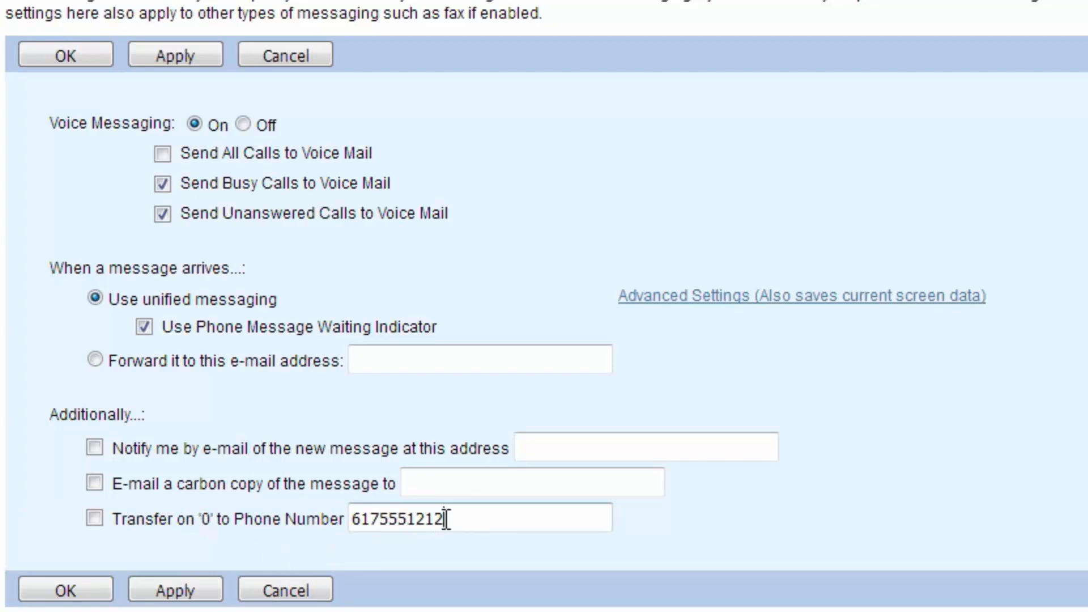
left_click(284, 590)
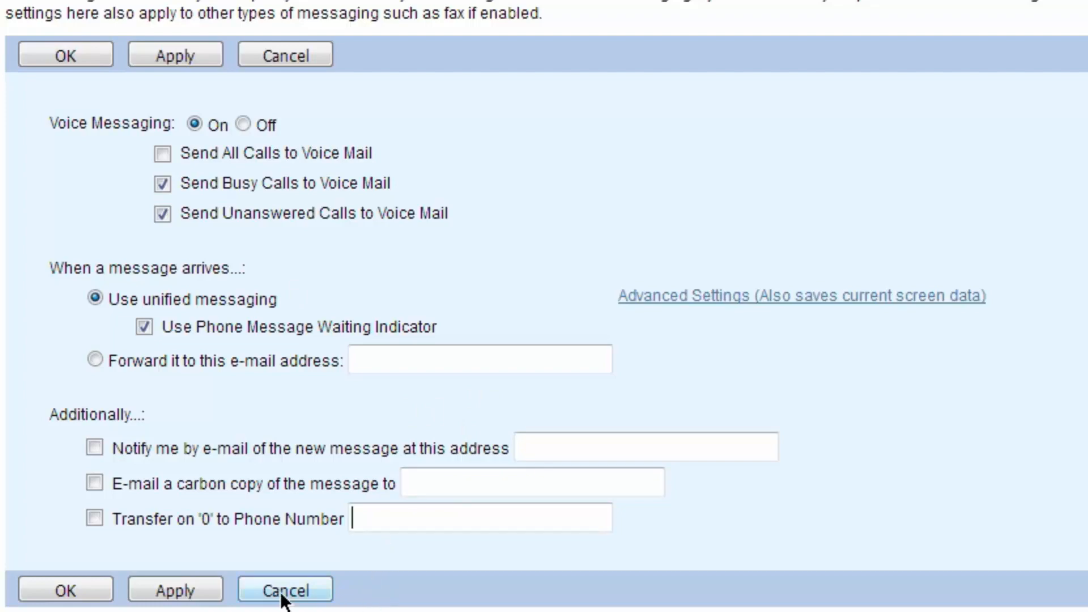